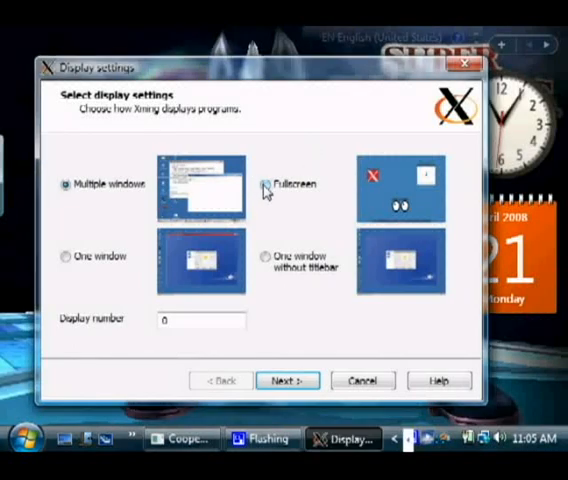
Choose the Fullscreen display mode and continue to the next XLaunch step.
left_click(264, 184)
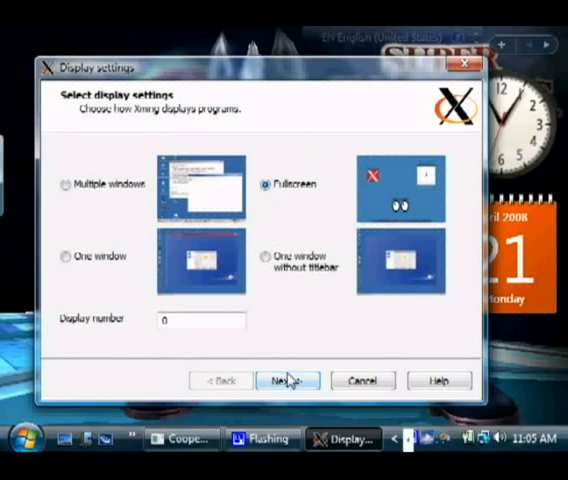
left_click(288, 380)
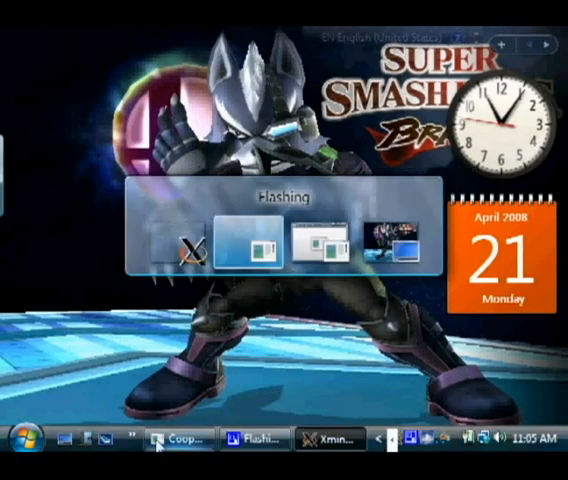
Start the X session from the coLinux console so KDE 3.5 appears fullscreen.
left_click(182, 438)
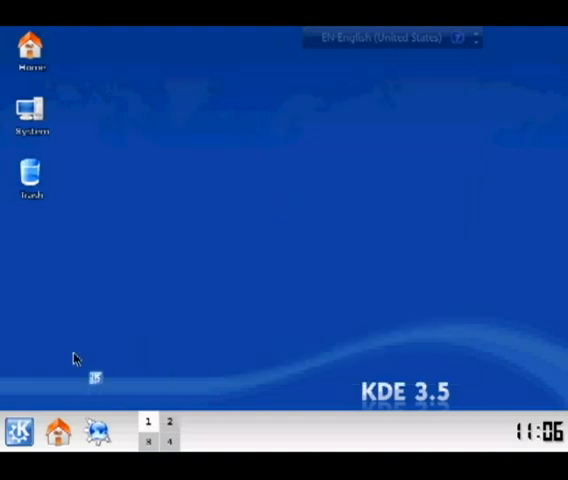
Show the K menu's installed applications with the Utilities group expanded.
left_click(18, 432)
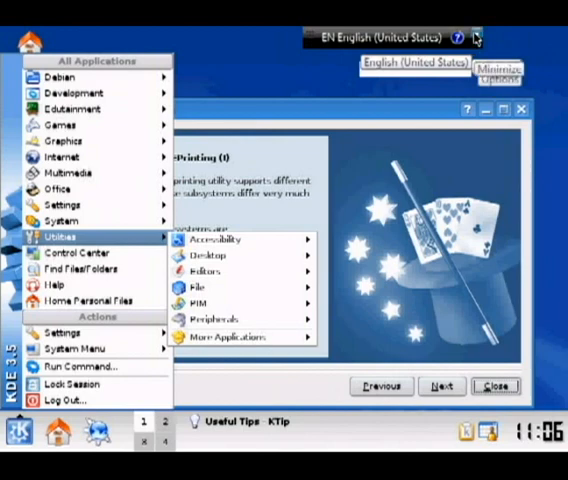
mouse_move(224, 300)
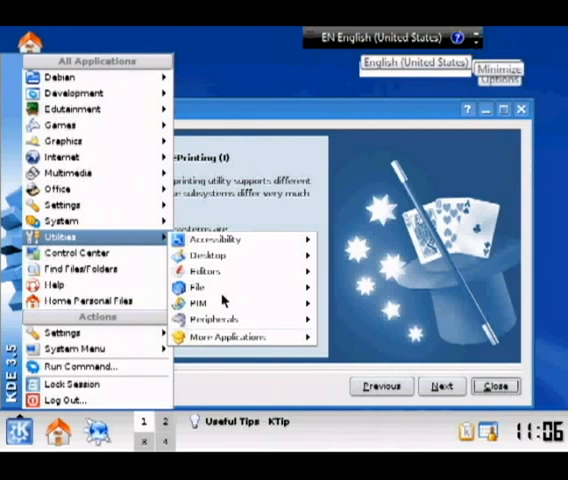
mouse_move(228, 196)
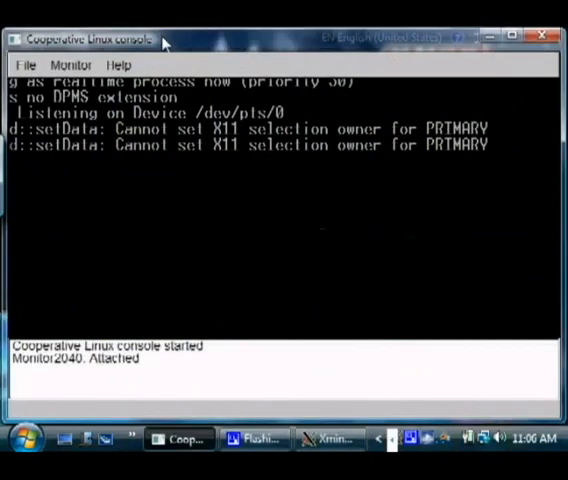
mouse_move(246, 236)
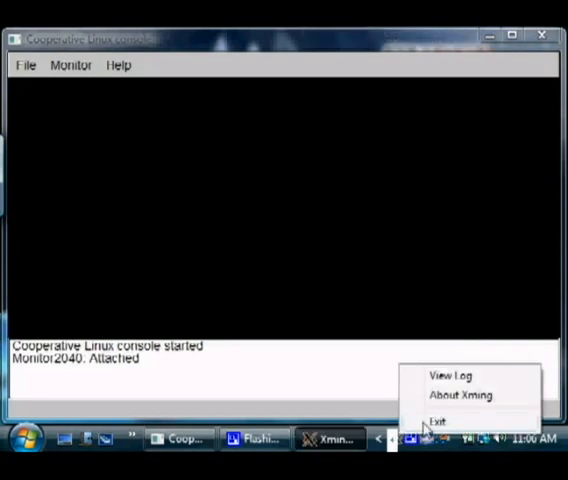
Exit the running Xming X server to end the fullscreen session.
left_click(438, 420)
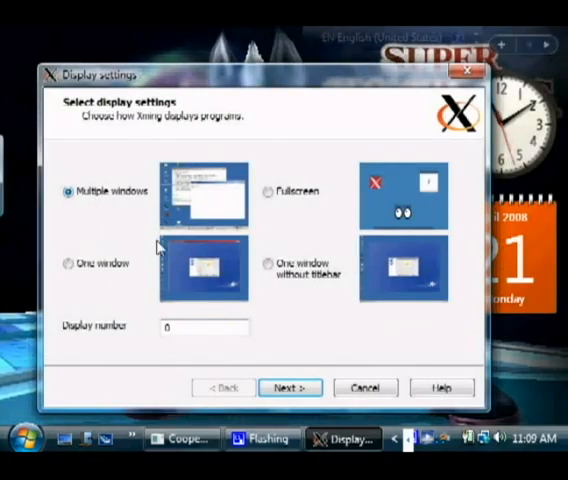
Choose the Multiple windows display mode so Konqueror runs as its own Vista window.
left_click(288, 388)
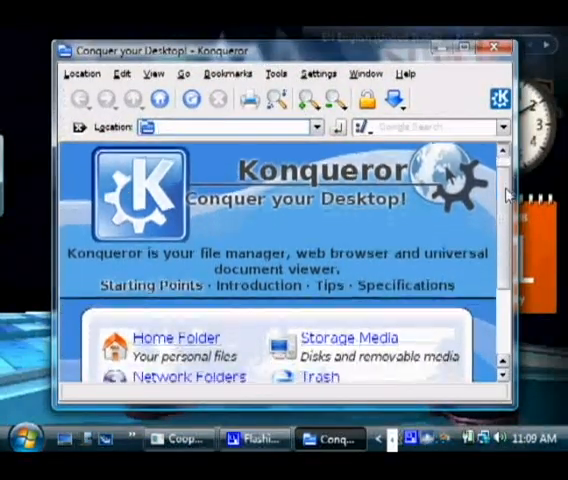
Show the Linux root folder listing in Konqueror.
scroll("down", 3)
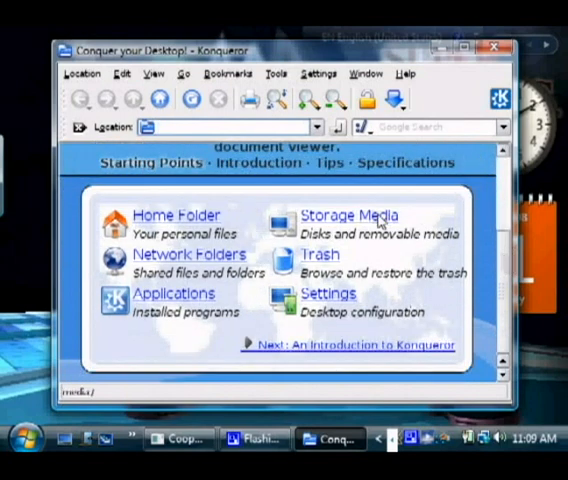
left_click(348, 214)
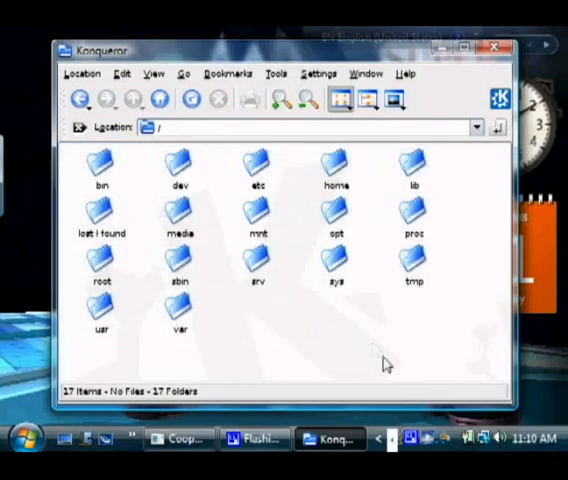
mouse_move(336, 210)
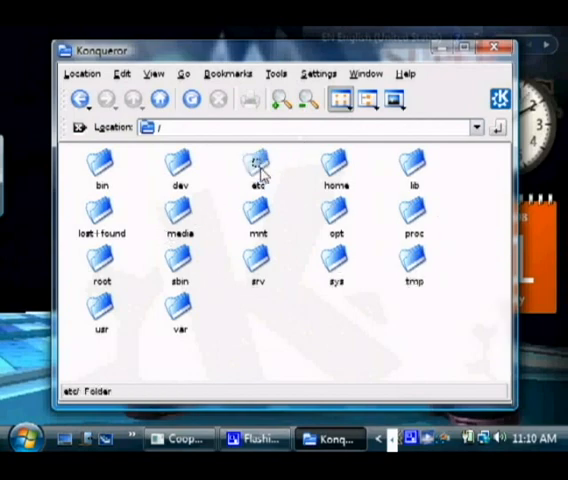
Look through the contents of etc, then return to the root listing.
double_click(256, 164)
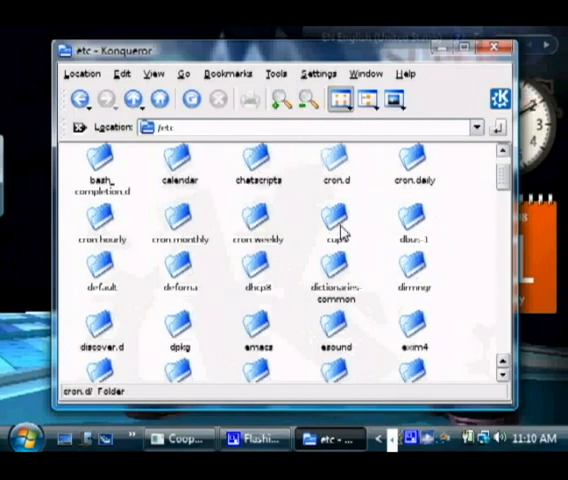
scroll("down", 3)
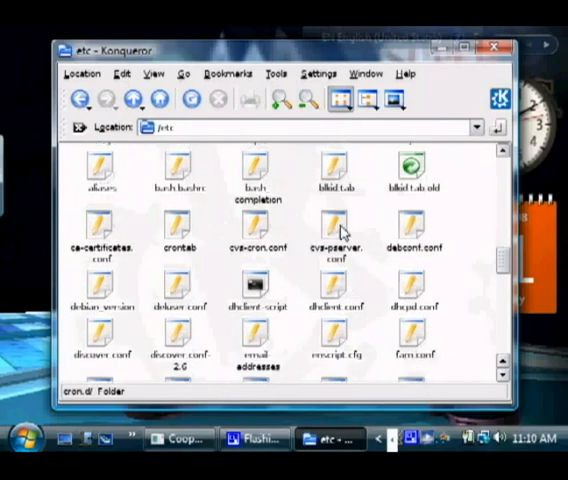
scroll("down", 3)
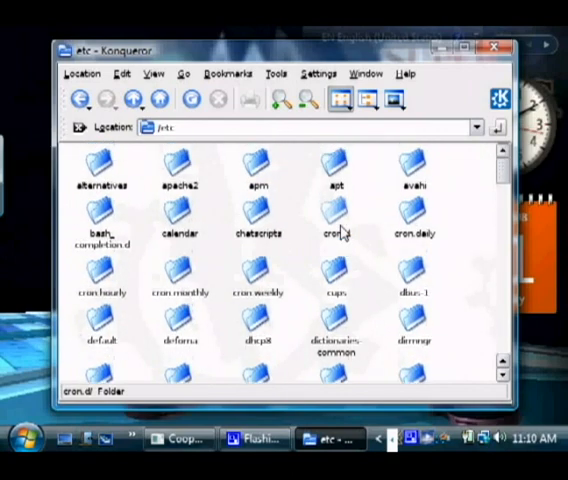
left_click(80, 98)
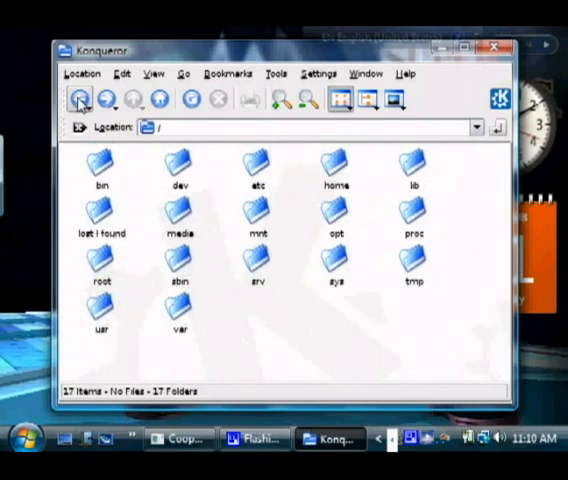